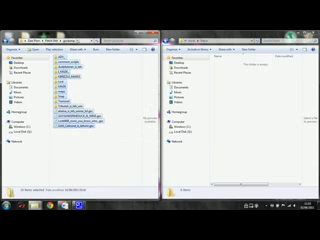
Show the context menu for the files selected in the left Explorer window
right_click(80, 72)
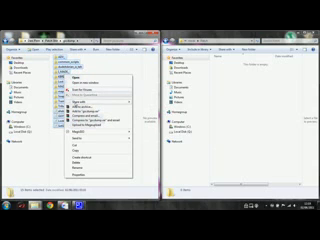